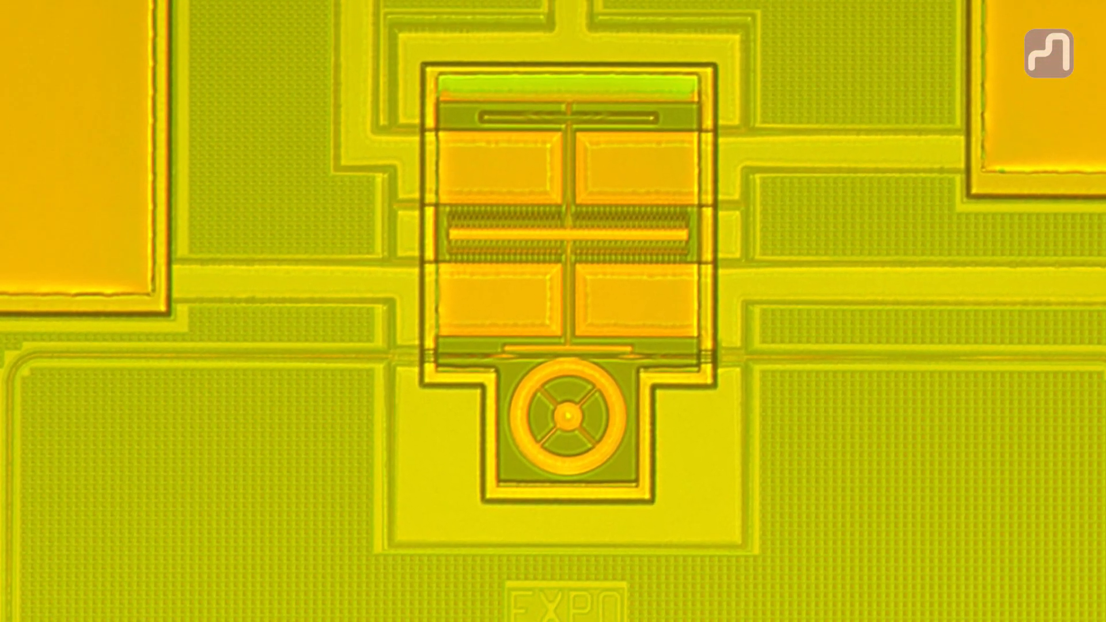
pyautogui.scroll(-3)
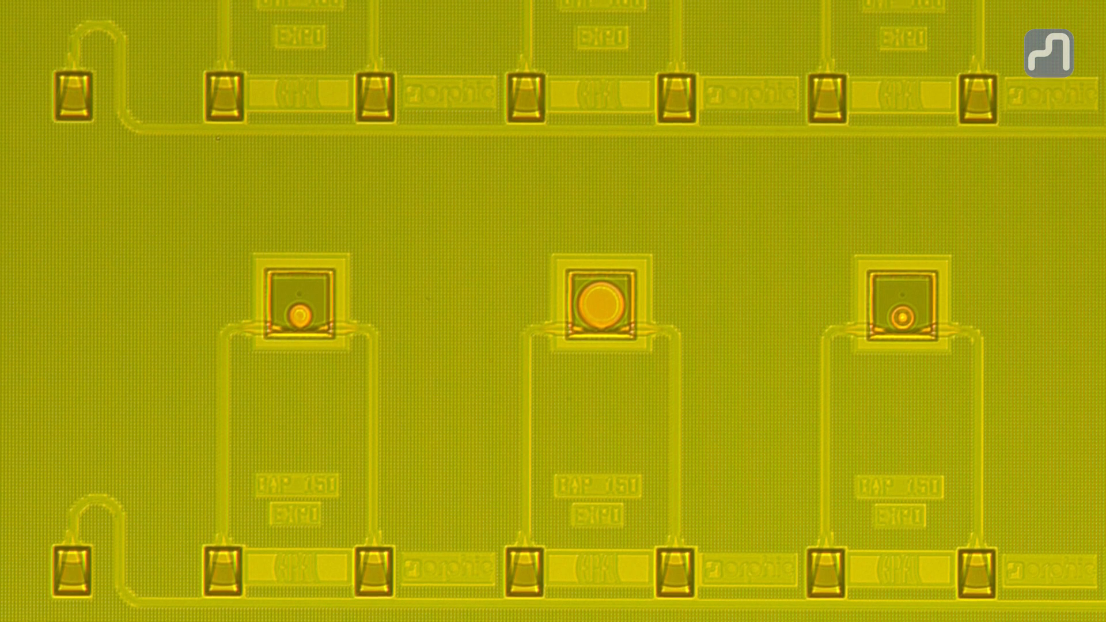